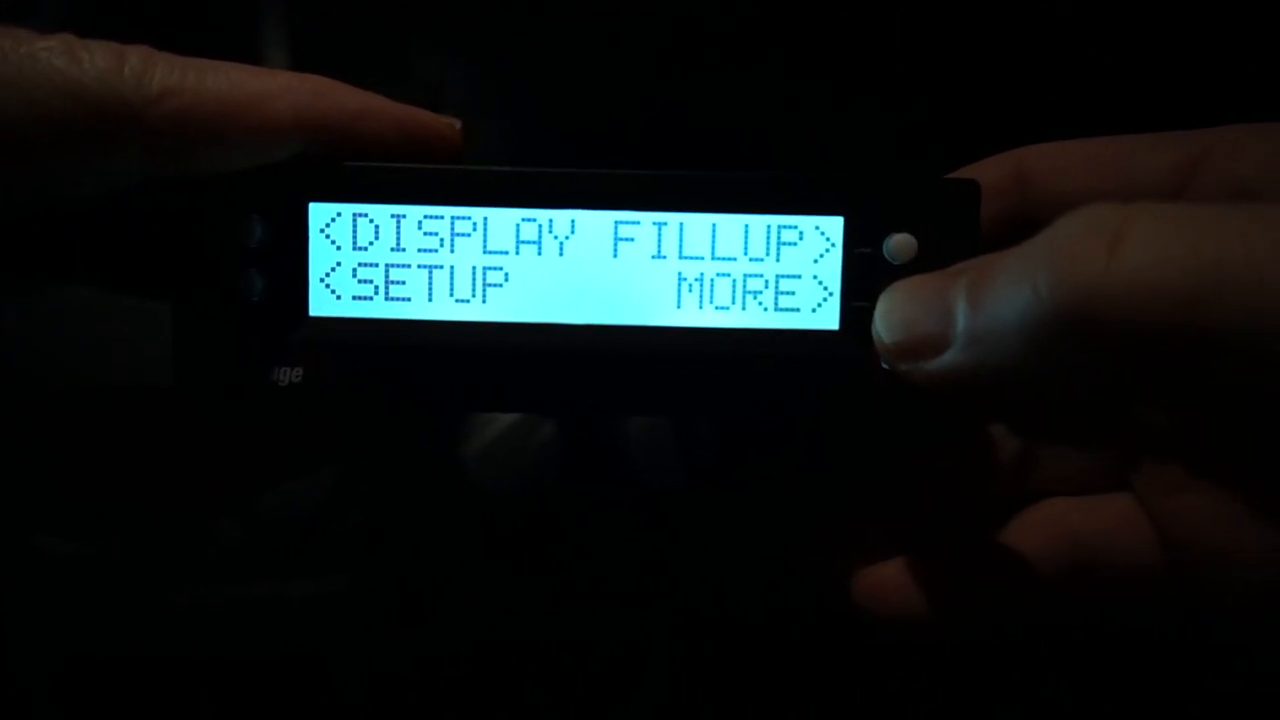
click(896, 244)
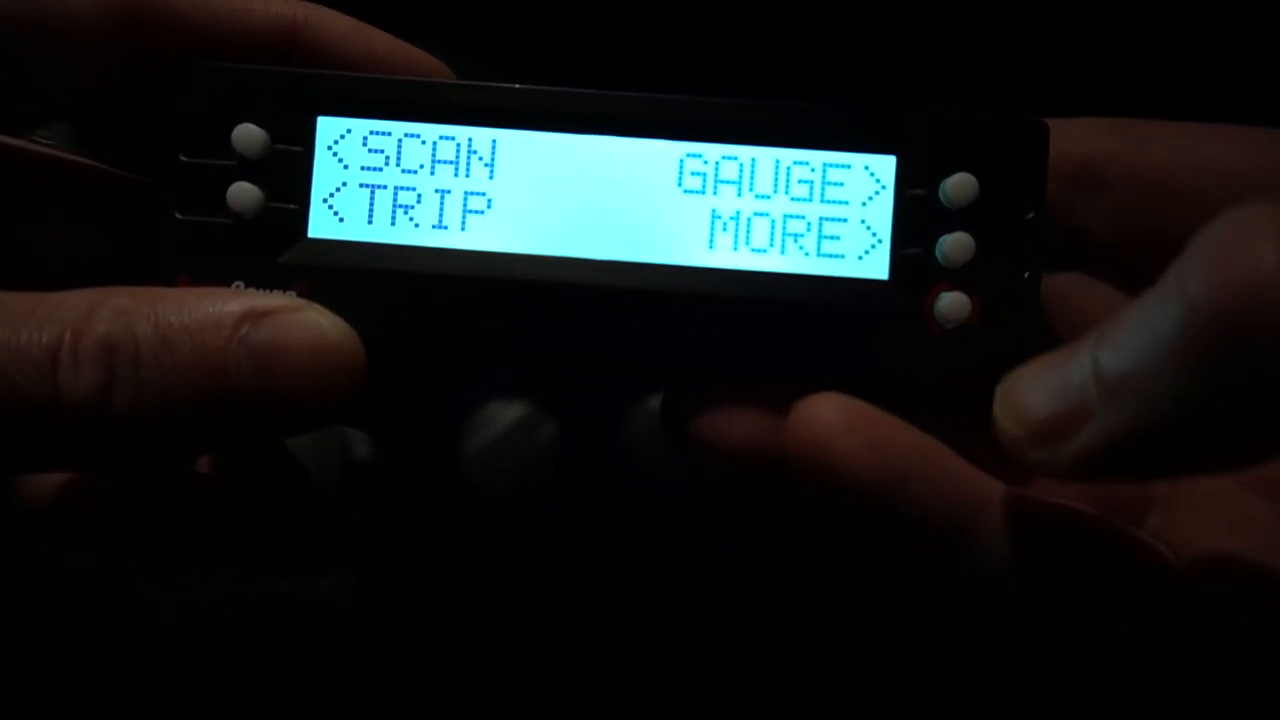
click(964, 188)
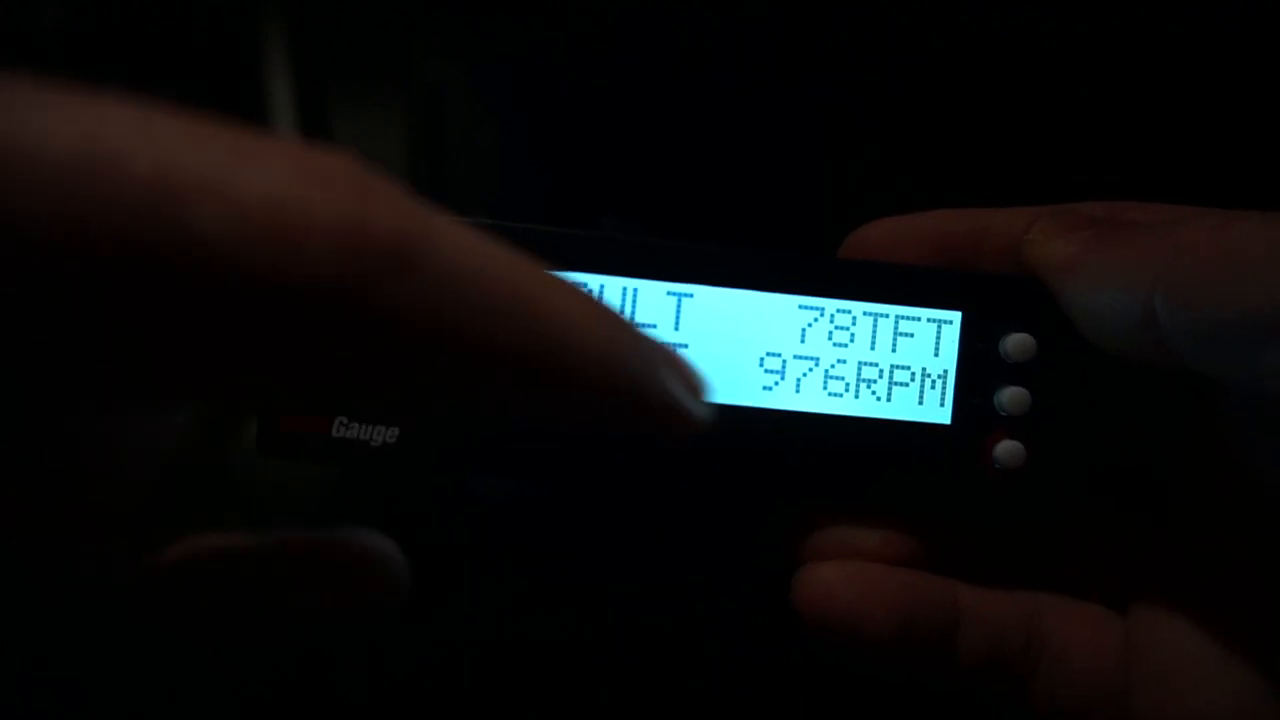